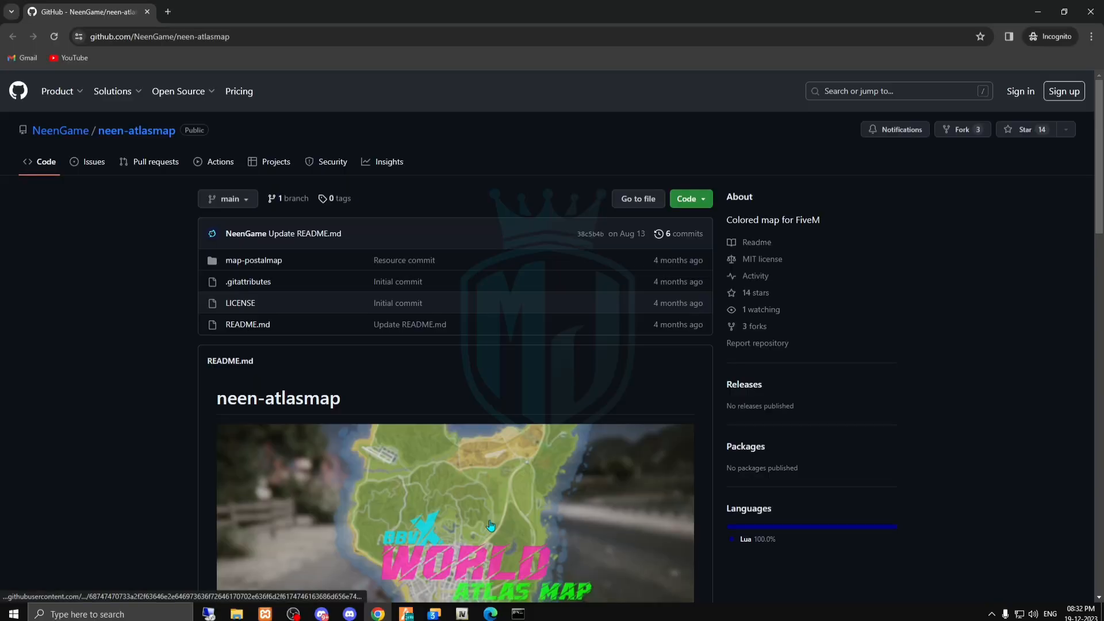
# Download the neen-atlasmap repository as neen-atlasmap-main.zip and open the archive.
pyautogui.scroll(-3)
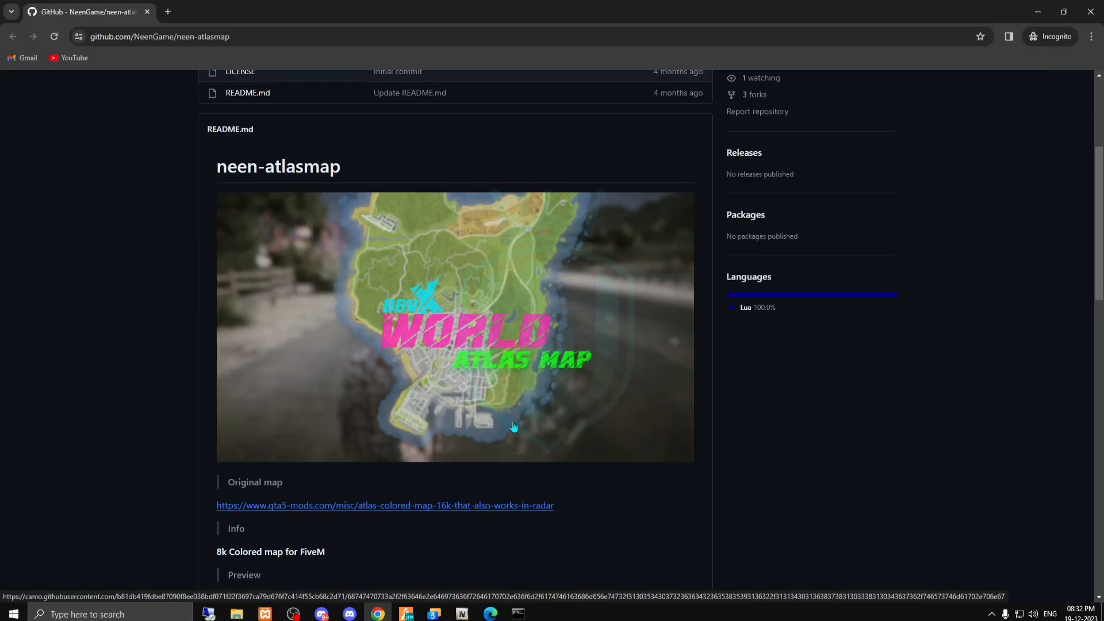
pyautogui.scroll(-3)
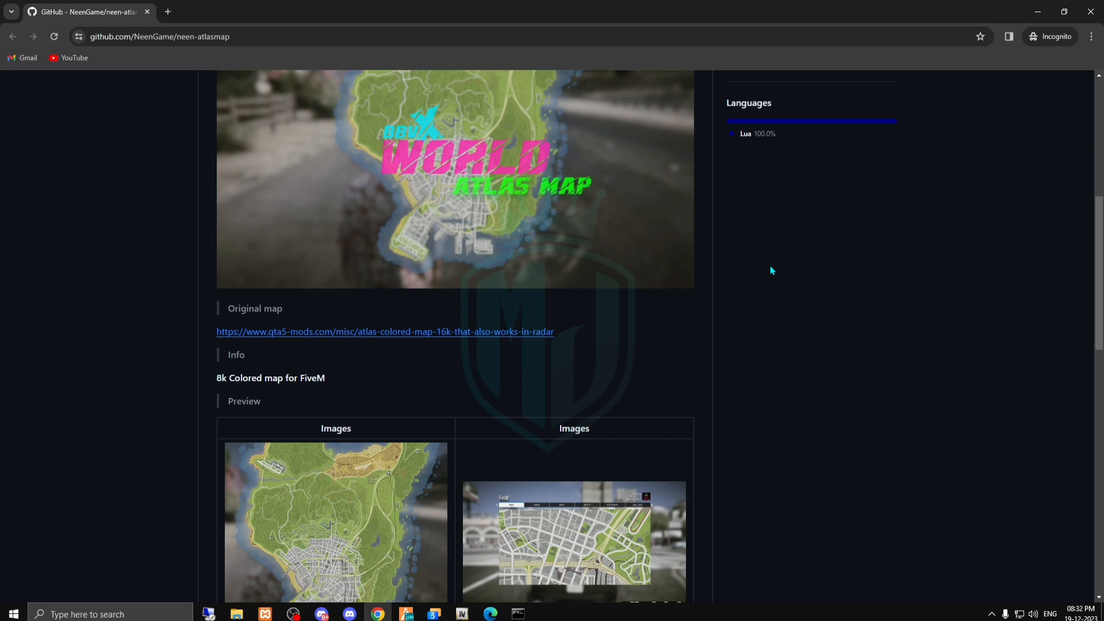
pyautogui.click(691, 198)
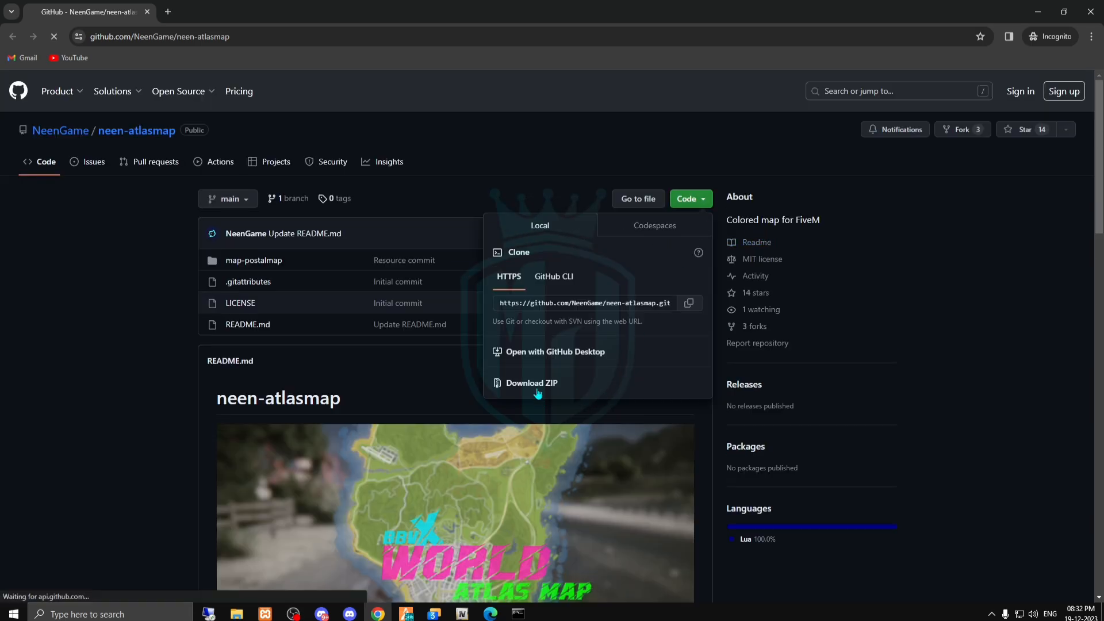
pyautogui.click(532, 382)
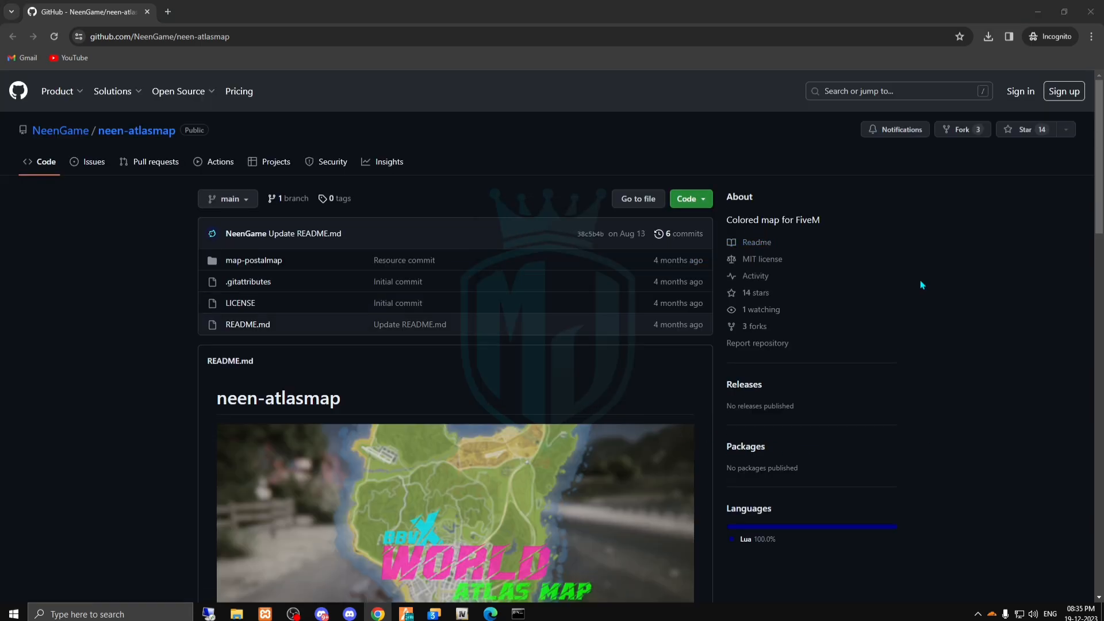
pyautogui.click(518, 614)
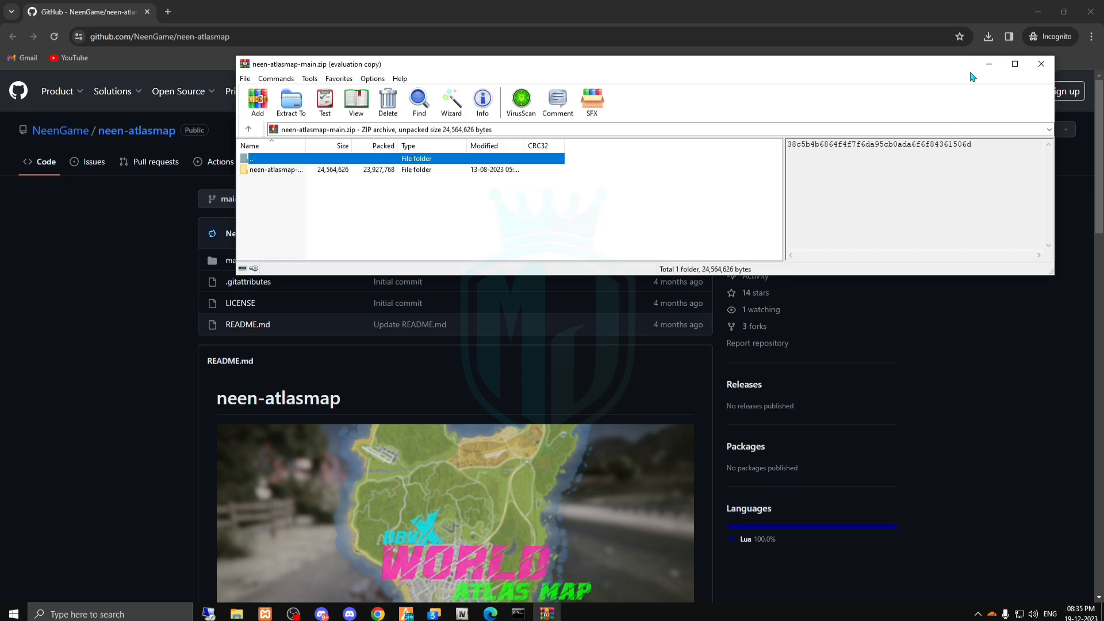
pyautogui.moveTo(375, 172)
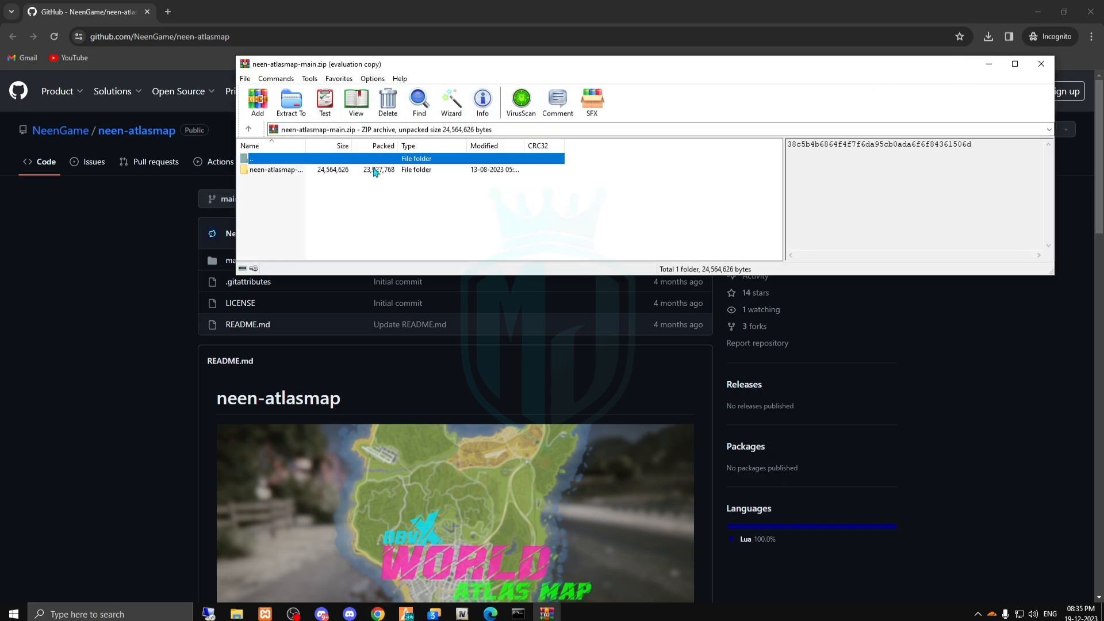
pyautogui.click(276, 169)
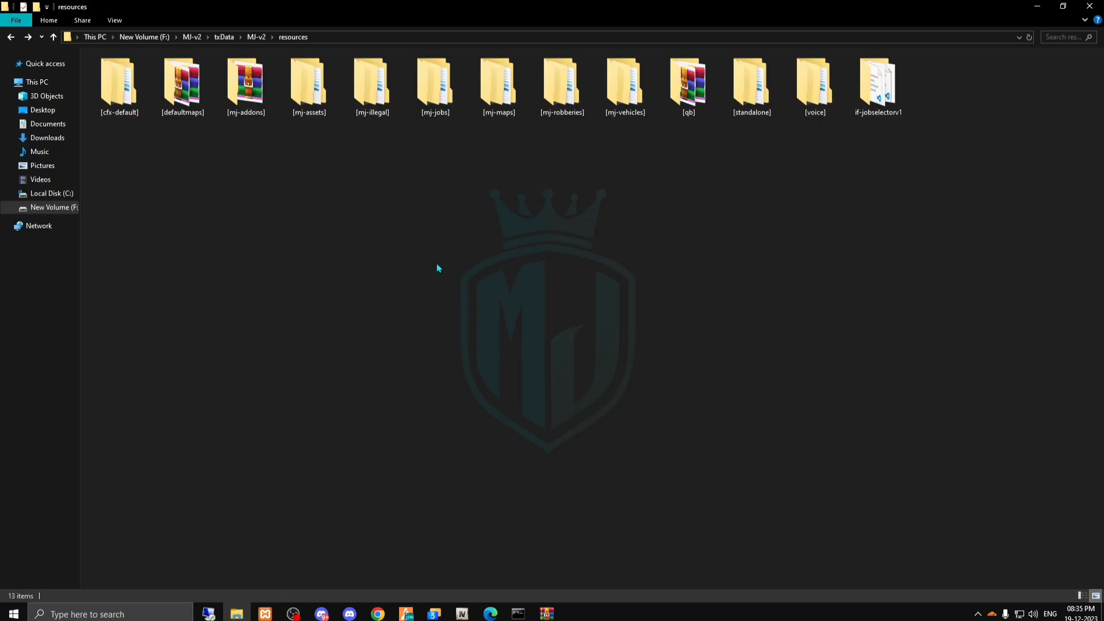
pyautogui.moveTo(504, 237)
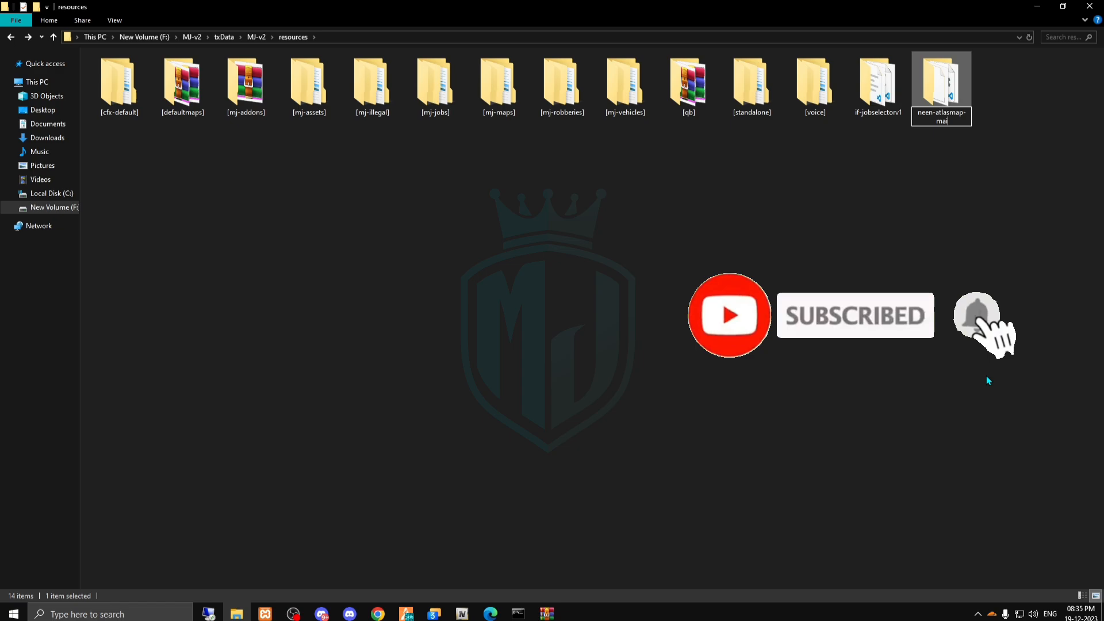
# Rename the extracted folder to neen-atlasmap and move map-postalmap up into resources.
pyautogui.press('Enter')
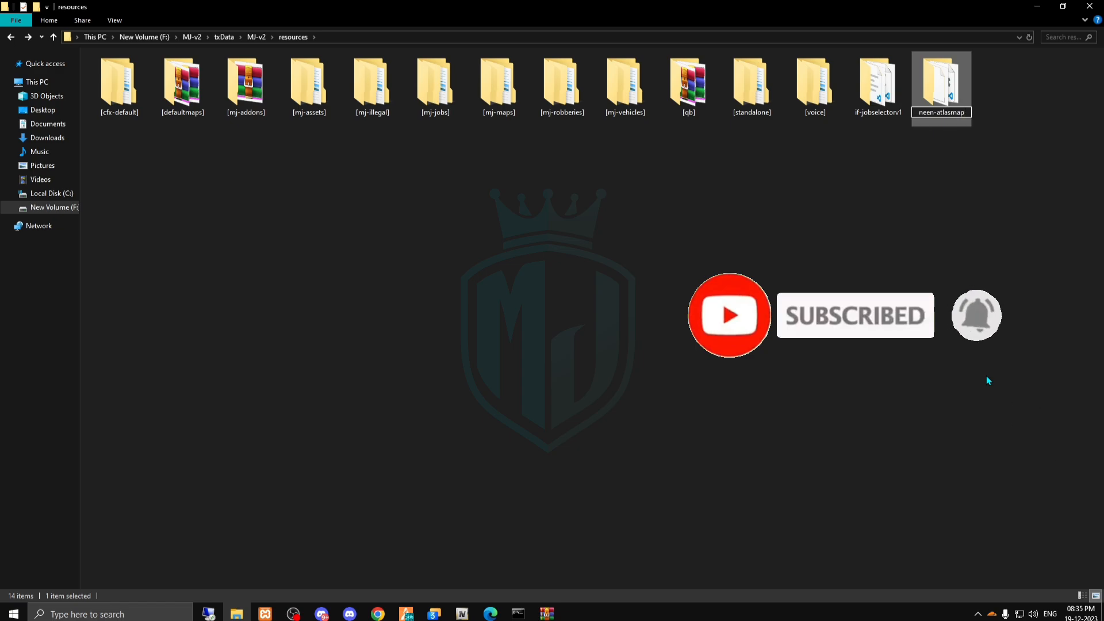
pyautogui.doubleClick(941, 74)
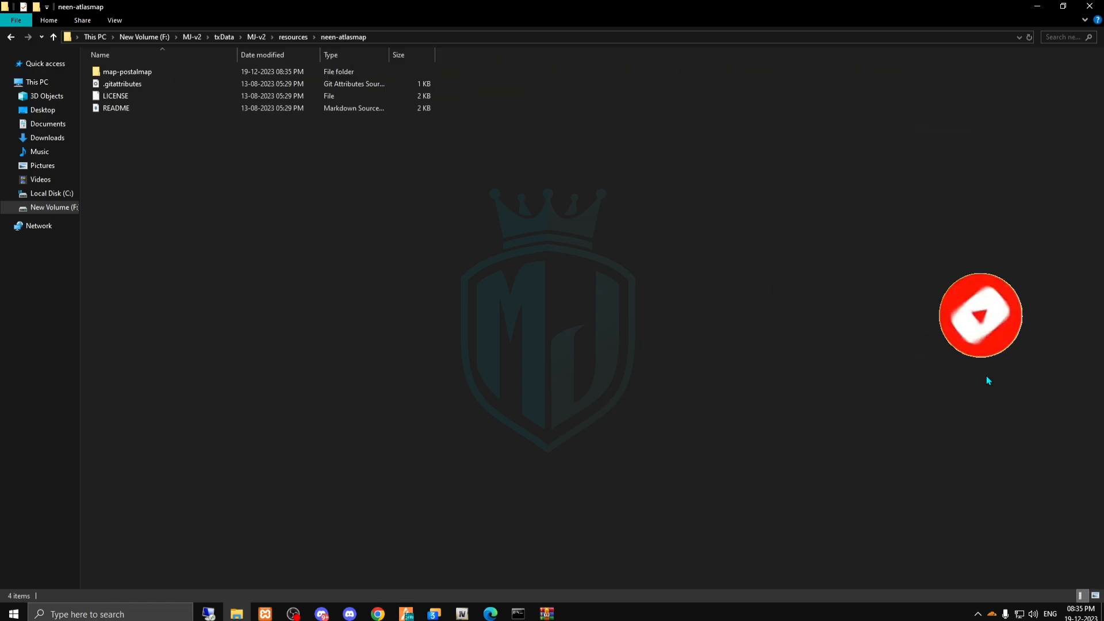
pyautogui.click(126, 71)
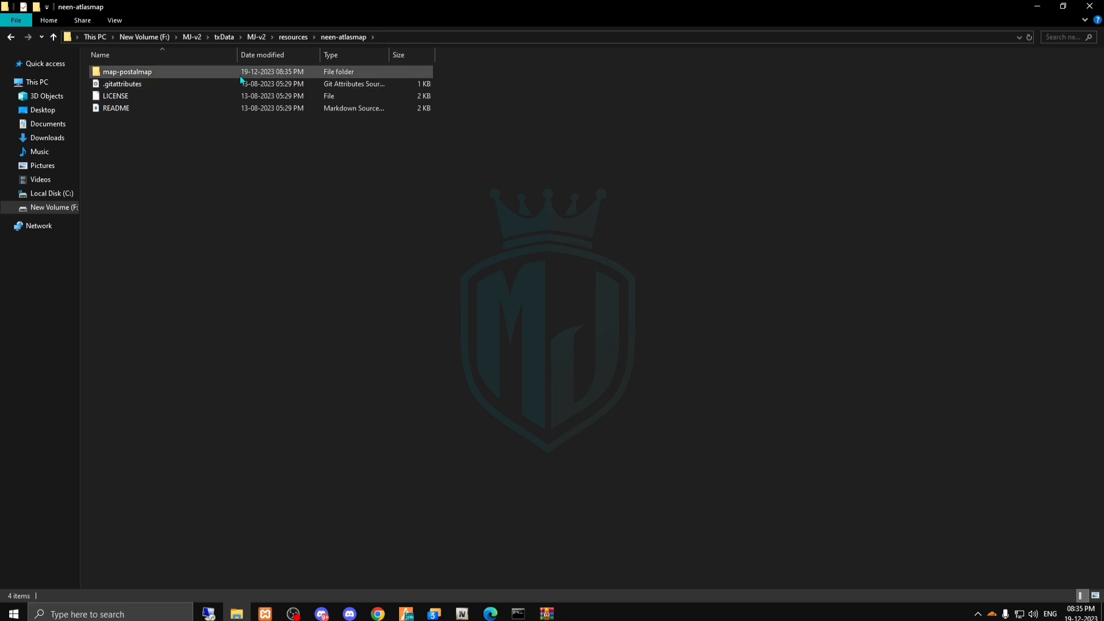
pyautogui.doubleClick(127, 71)
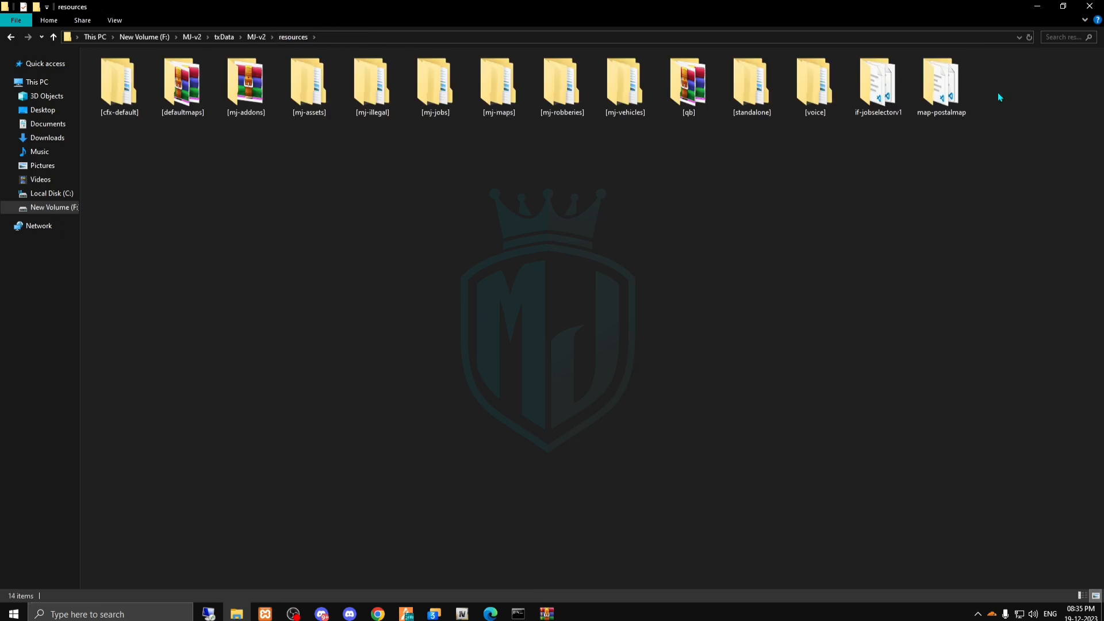
# Select the map-postalmap folder in the resources folder.
pyautogui.click(941, 81)
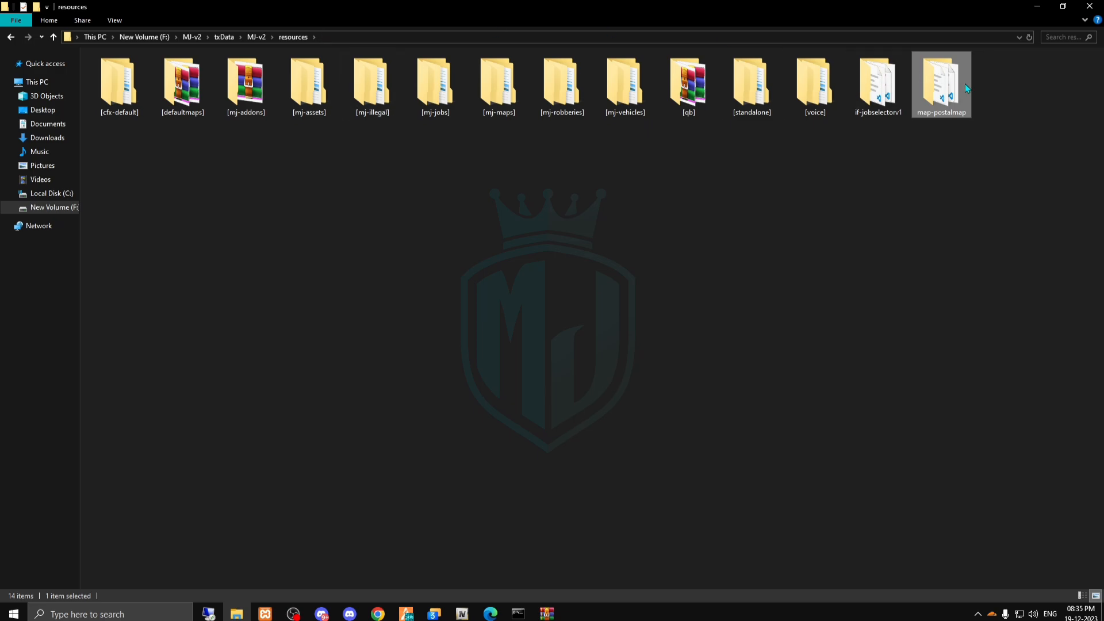
pyautogui.moveTo(462, 133)
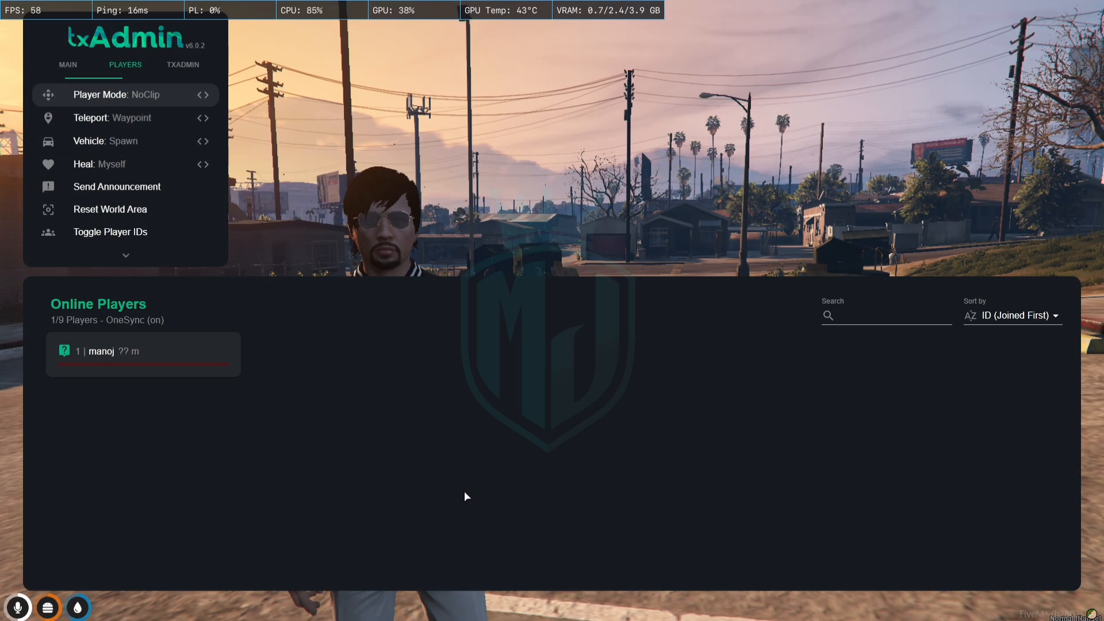
# Open txAdmin's server config editor and start a new line after 'ensure house'.
pyautogui.click(183, 65)
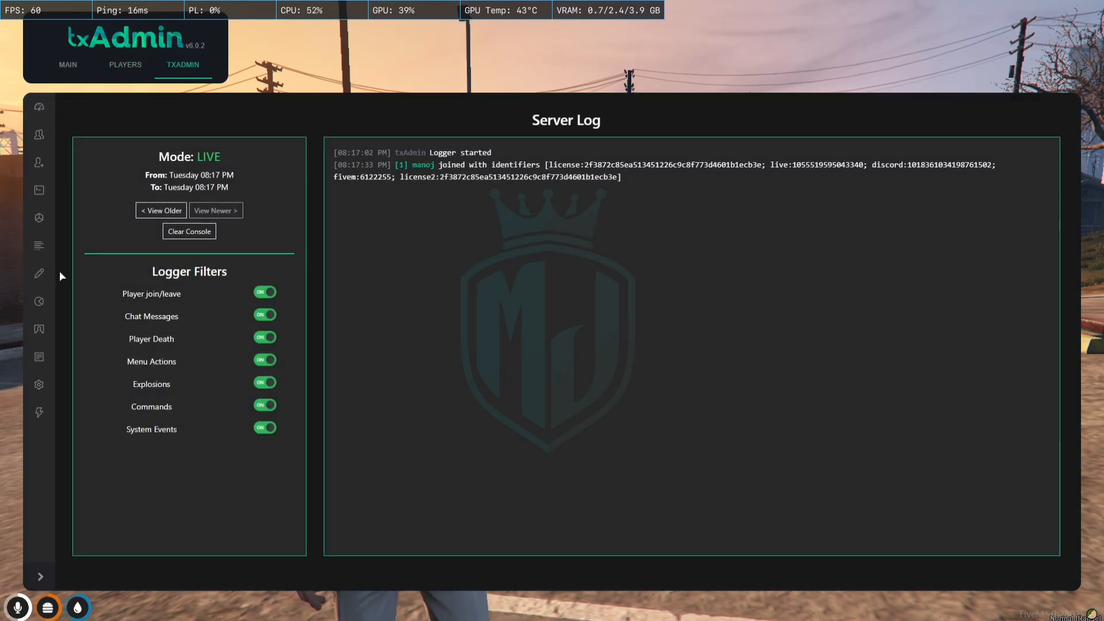
pyautogui.click(39, 273)
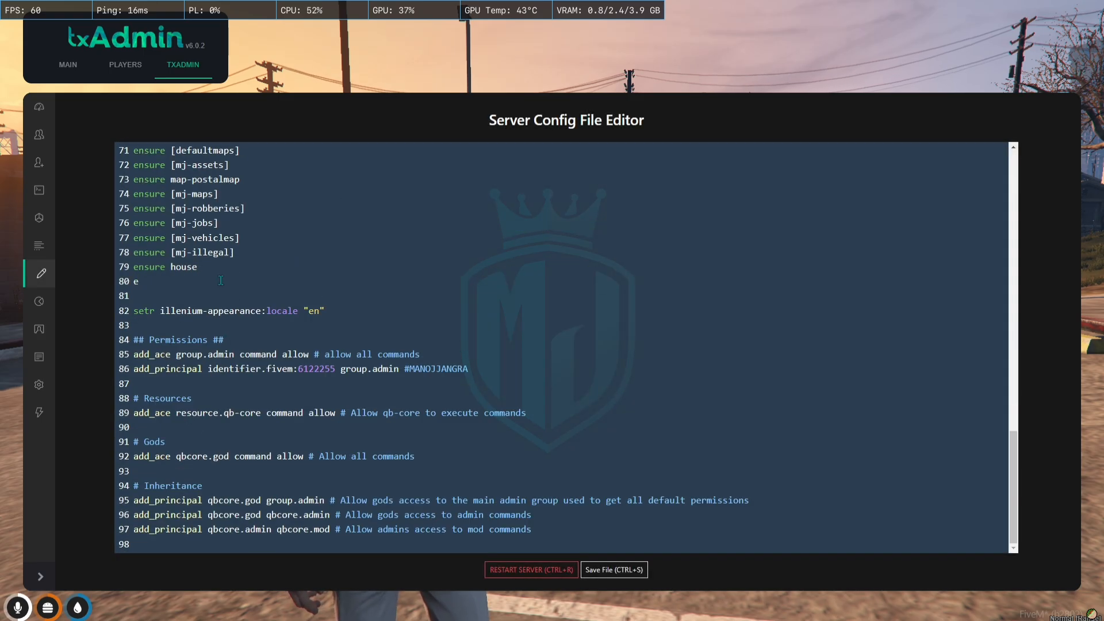
pyautogui.click(615, 569)
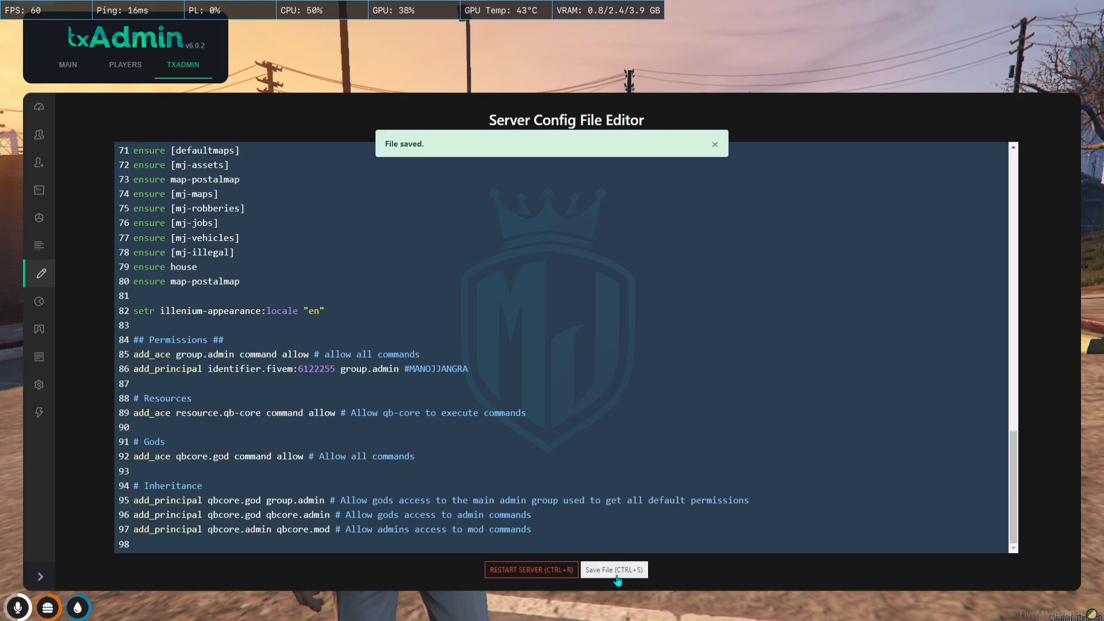
# Save the edited server config and confirm the server restart.
pyautogui.click(531, 569)
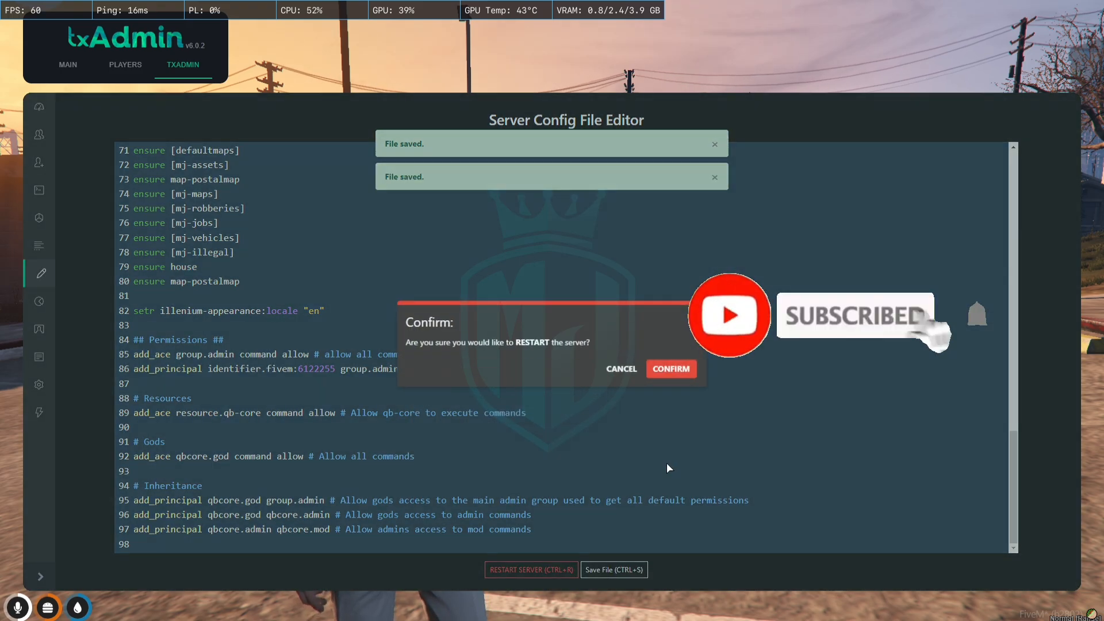
pyautogui.click(671, 369)
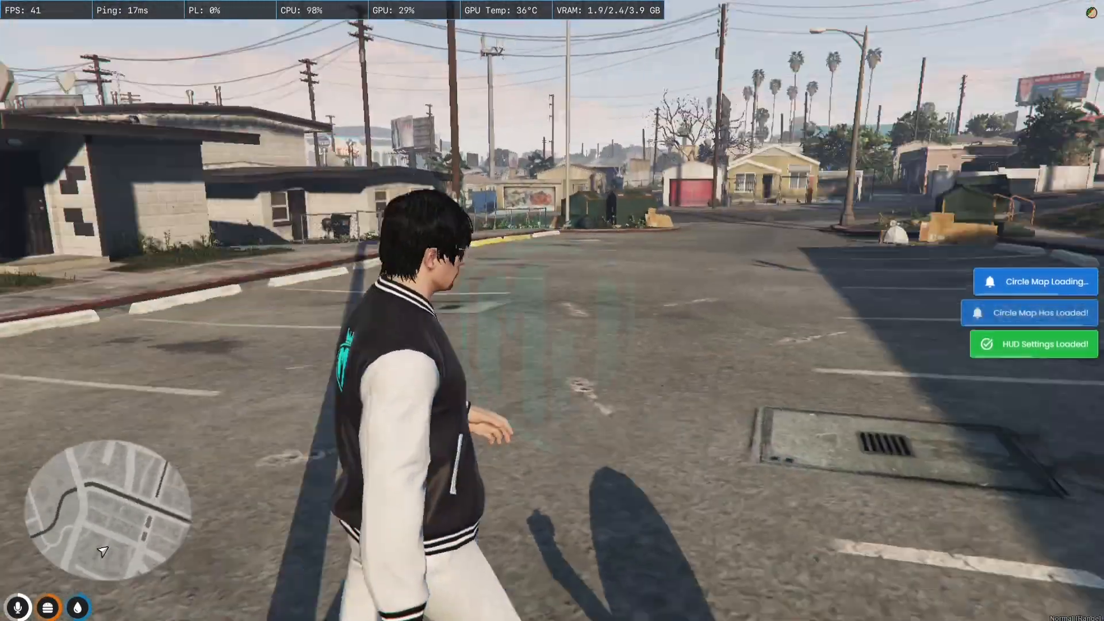
# Open the pause-menu world map and zoom out to view the colored atlas map.
pyautogui.press('Tab')
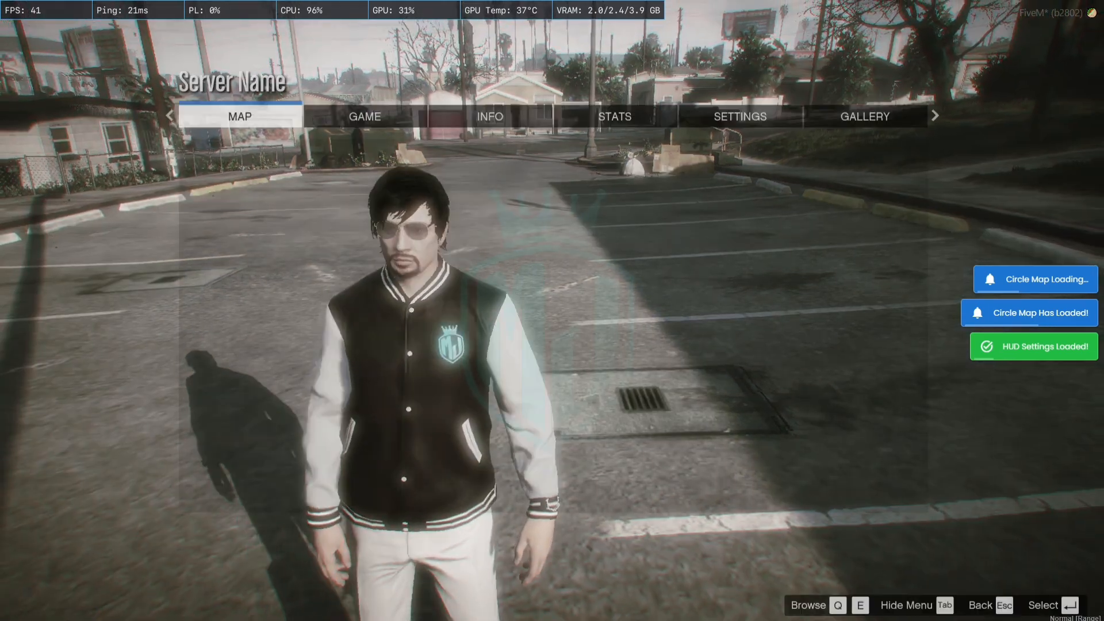
pyautogui.click(239, 116)
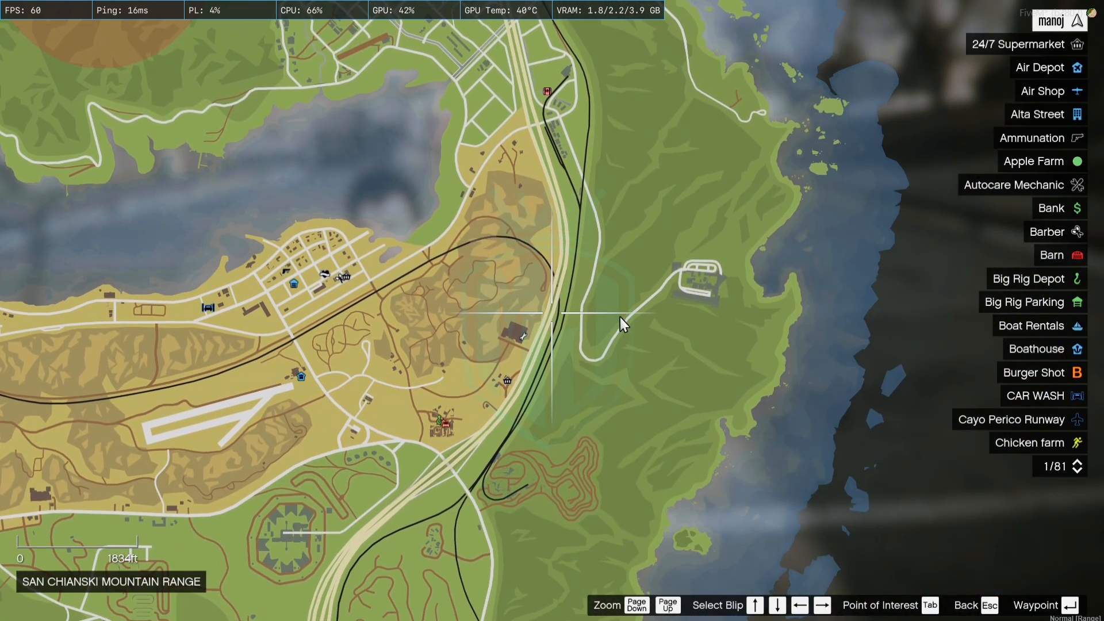
pyautogui.scroll(-3)
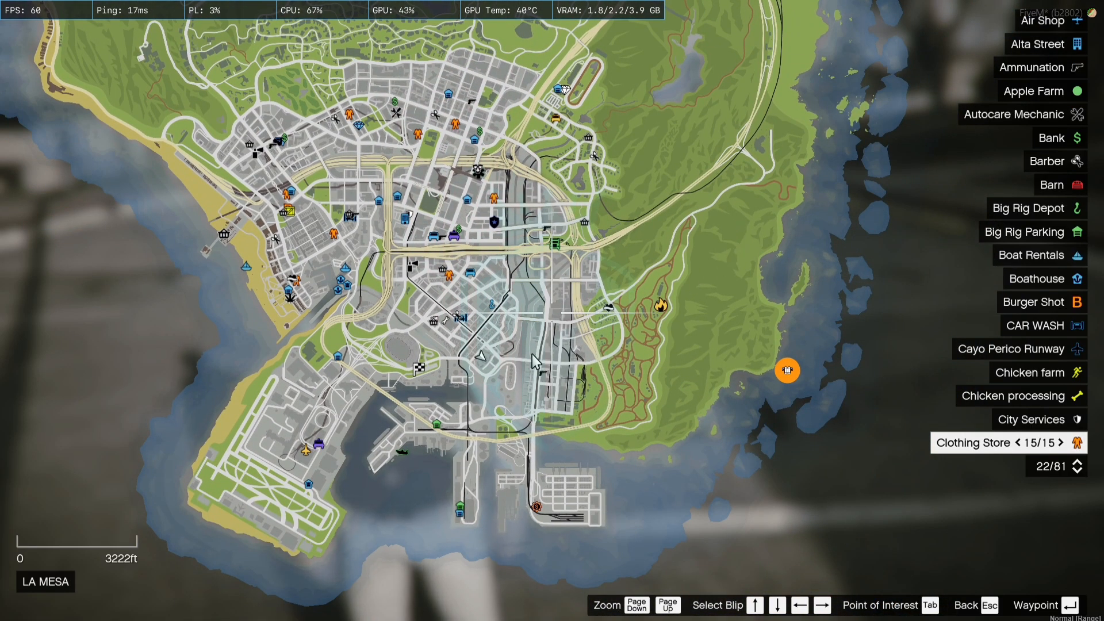
pyautogui.moveTo(527, 373)
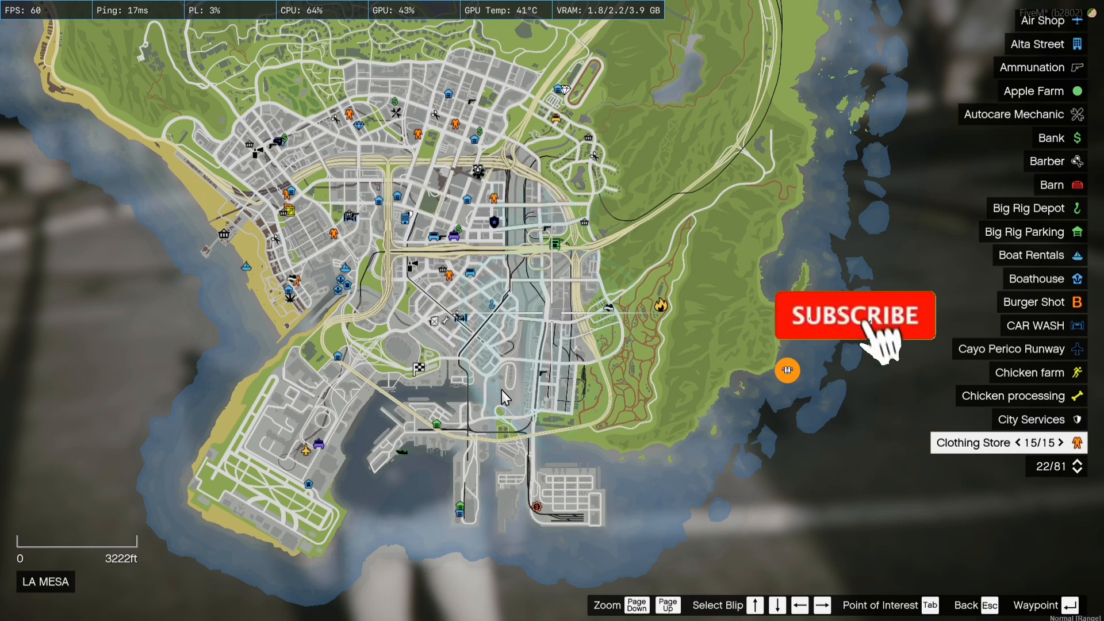
pyautogui.click(877, 321)
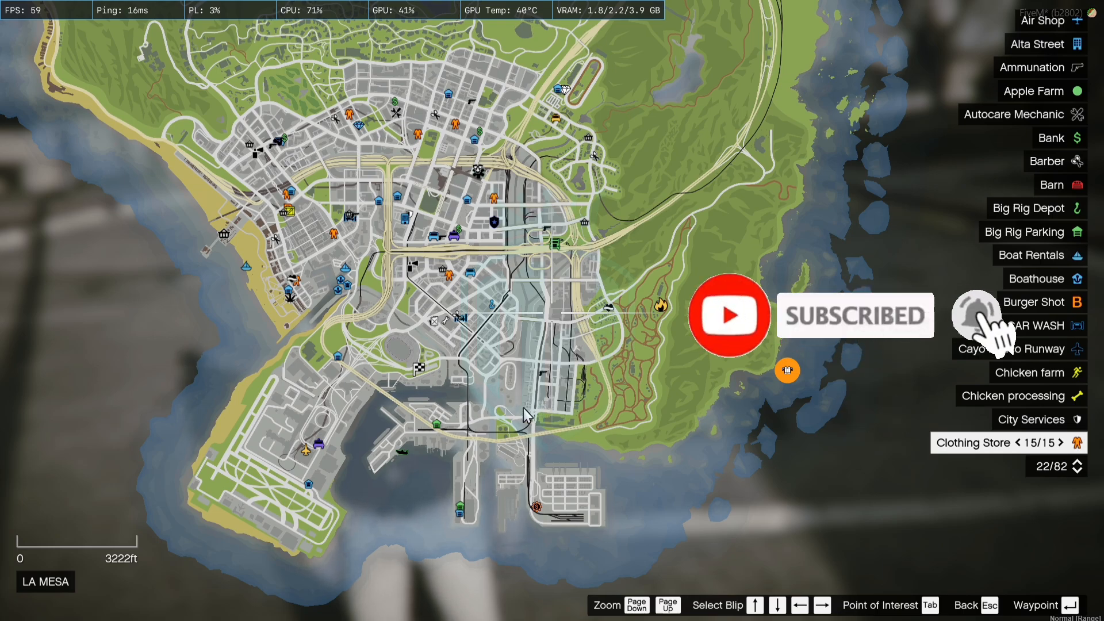